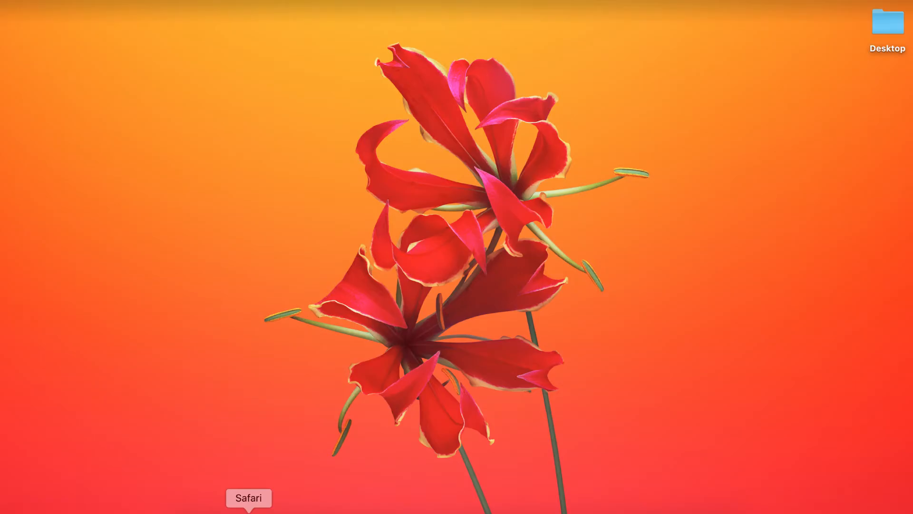
Launch Safari from the Dock and load aws.training in the address bar
click(248, 498)
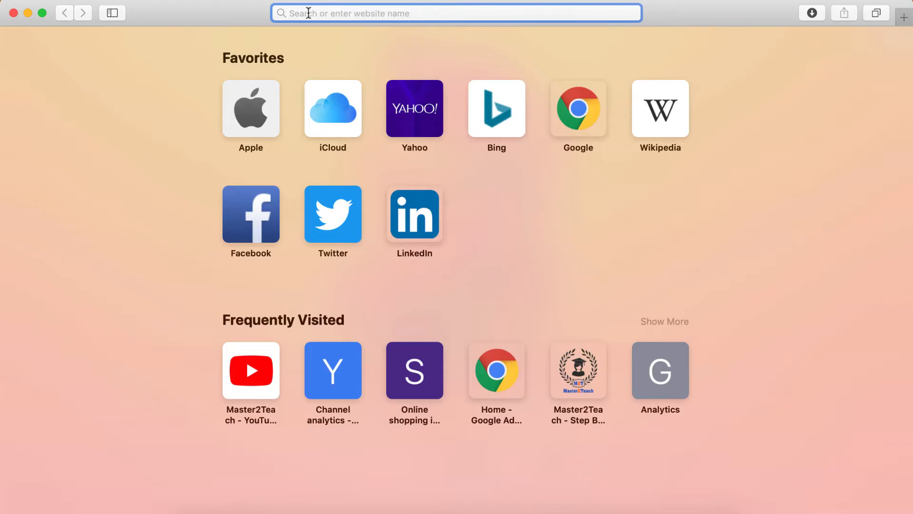
text(aws.trainig)
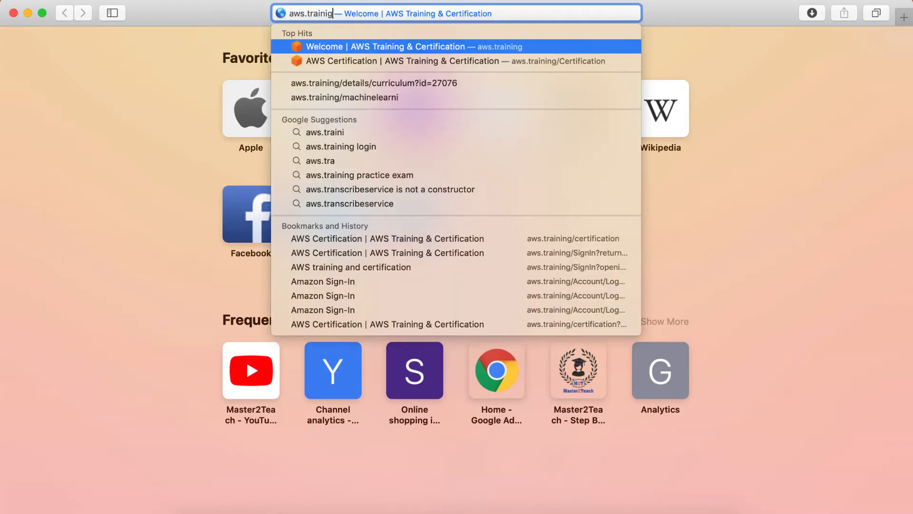
key(Return)
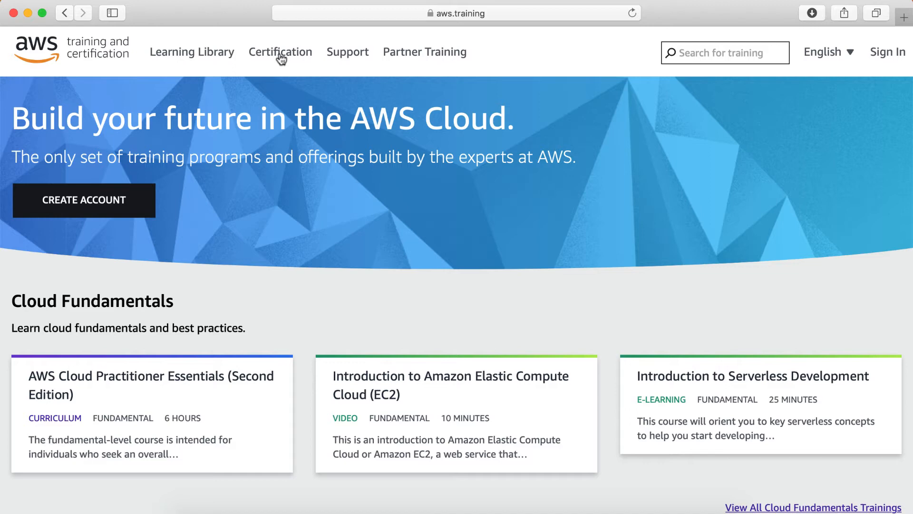
Go to the Certification page and choose Sign In to reach the sign-in options
click(280, 51)
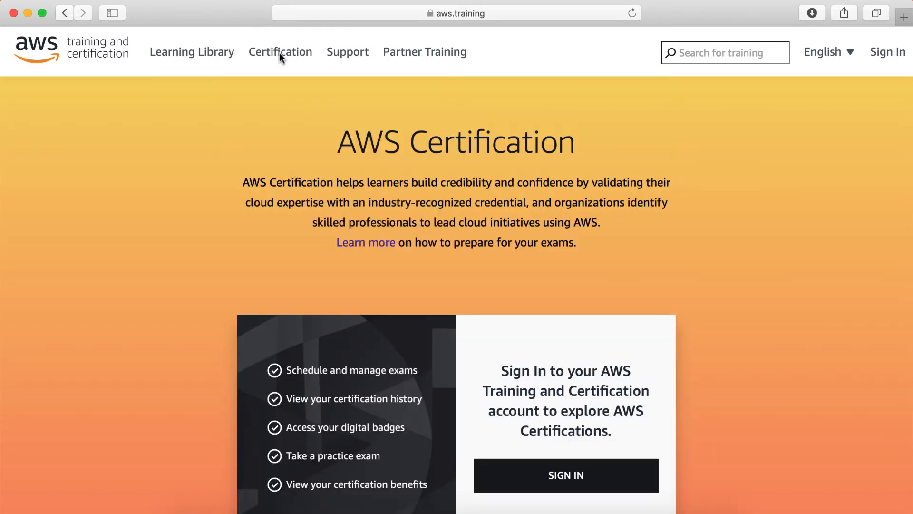
mouse_move(420, 317)
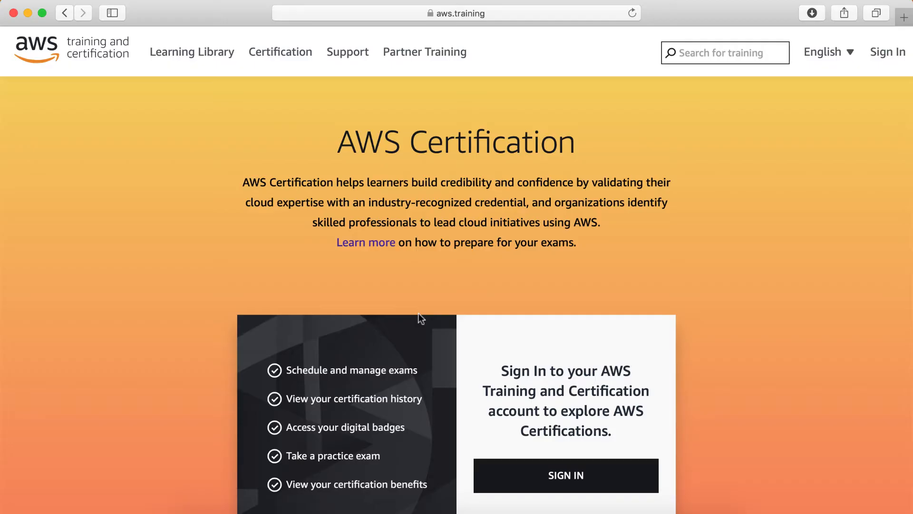
scroll(down, 3)
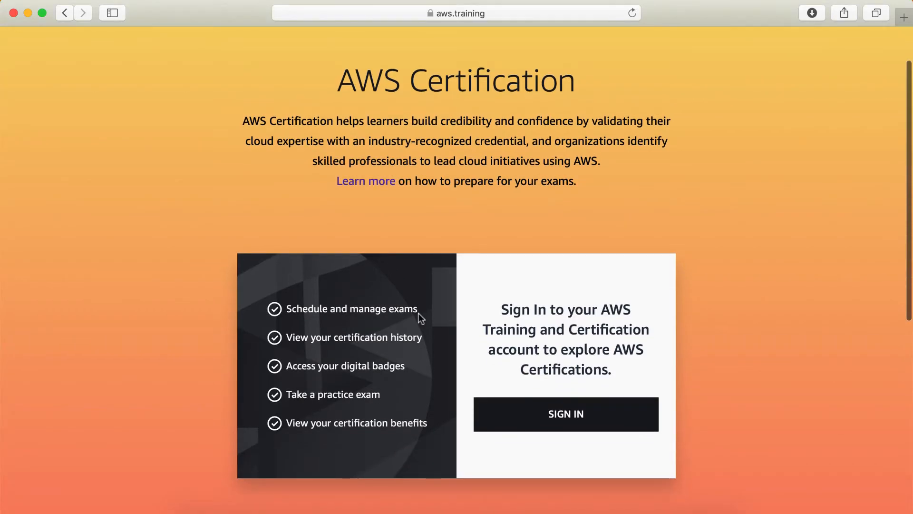
click(565, 413)
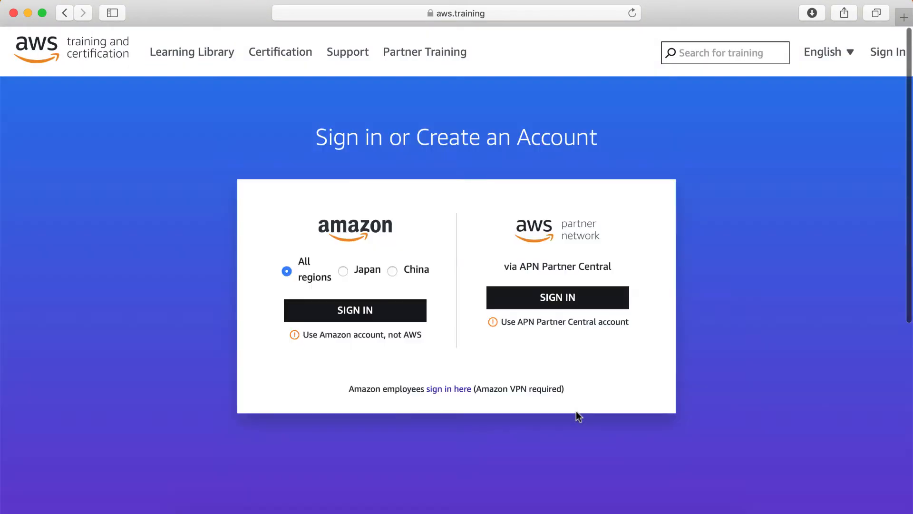
mouse_move(400, 278)
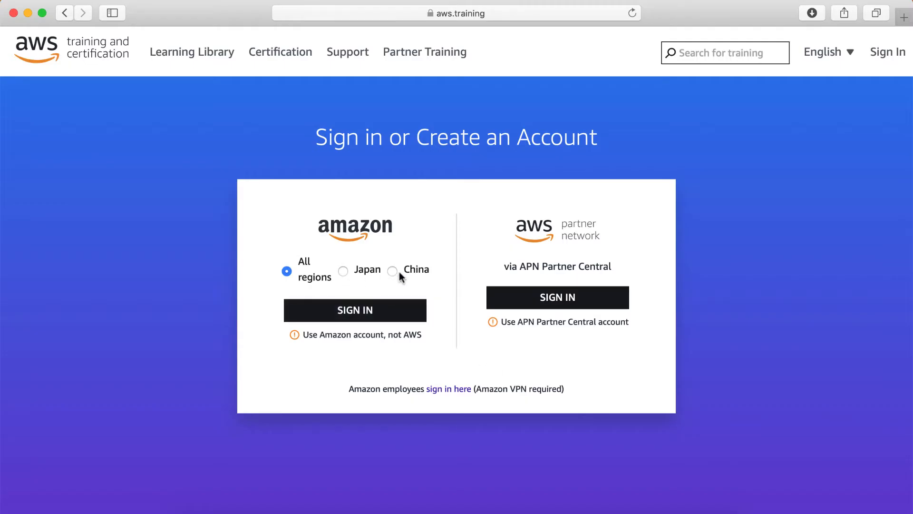
mouse_move(354, 310)
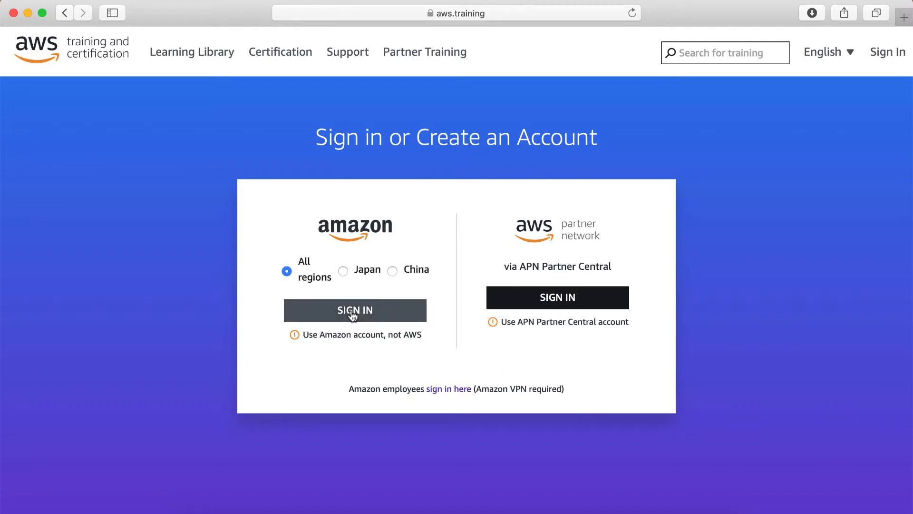
Sign in via Amazon using the saved account from Safari's autofill suggestions
click(355, 310)
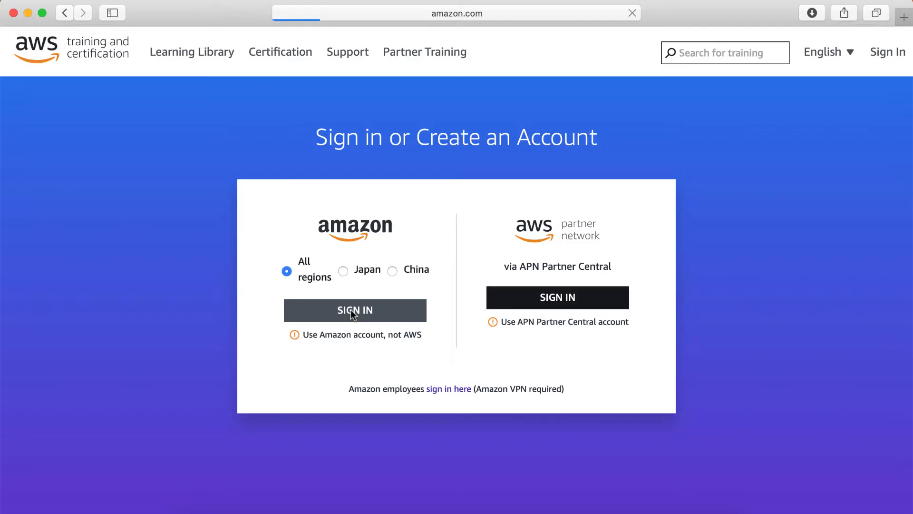
click(355, 310)
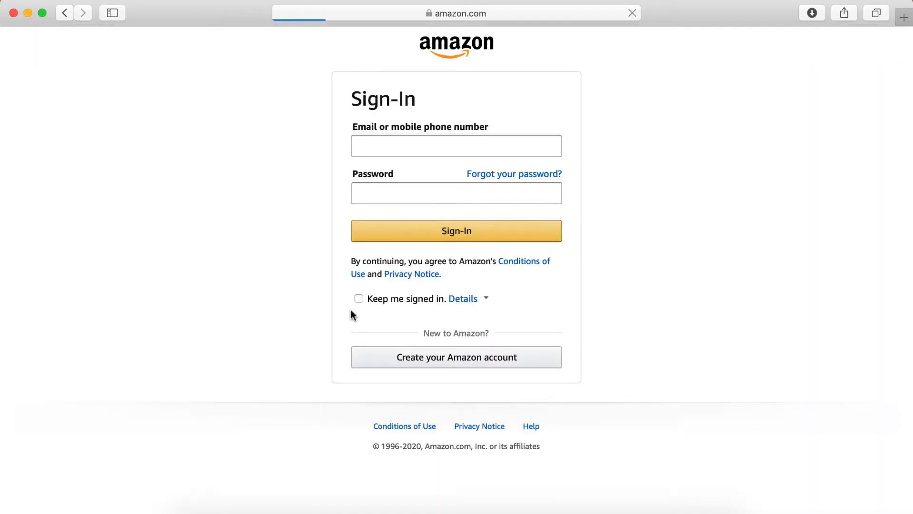
click(456, 146)
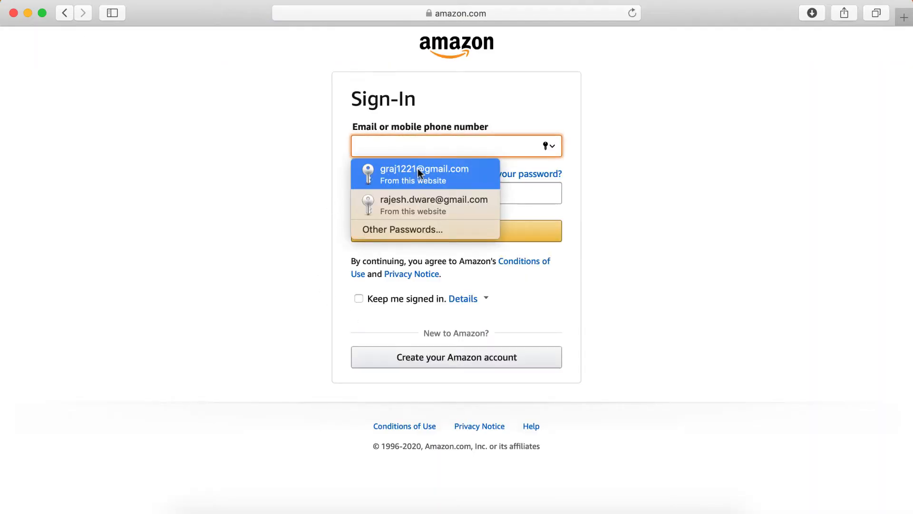
click(424, 173)
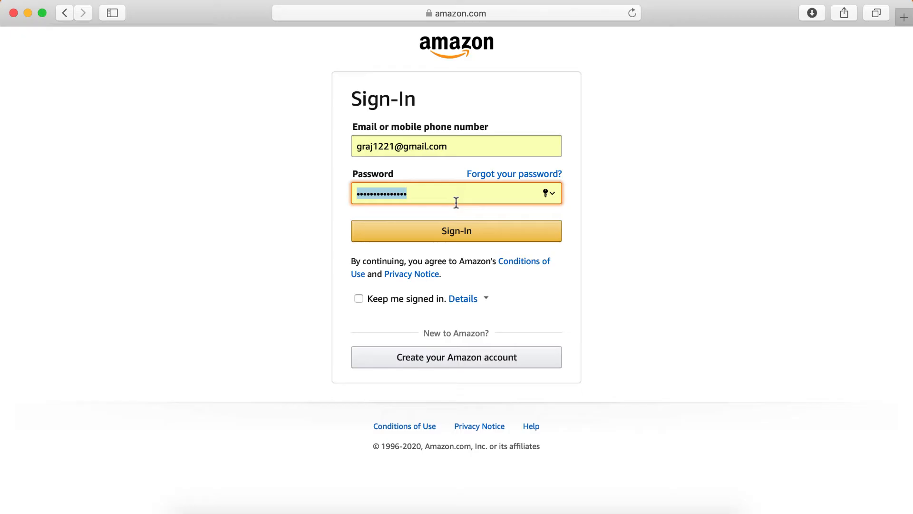
click(455, 230)
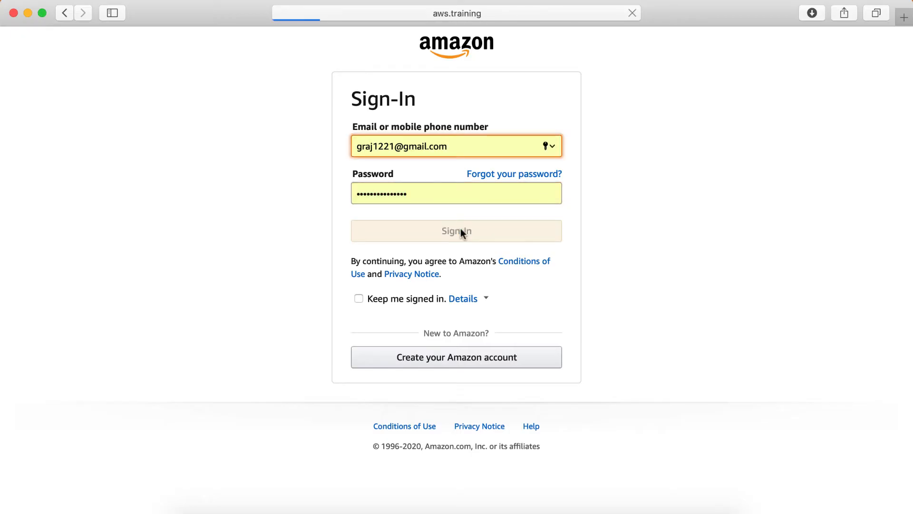
click(455, 230)
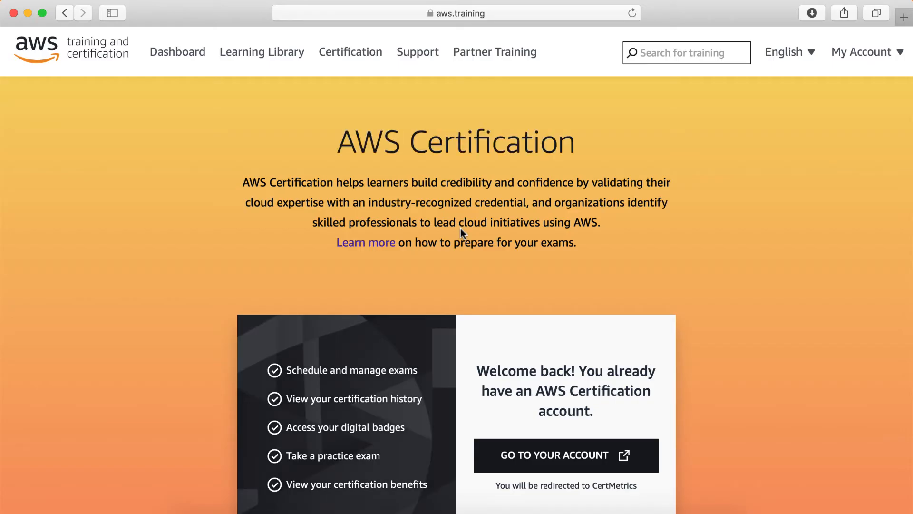
Choose GO TO YOUR ACCOUNT to open the CertMetrics account home in a new tab
scroll(down, 3)
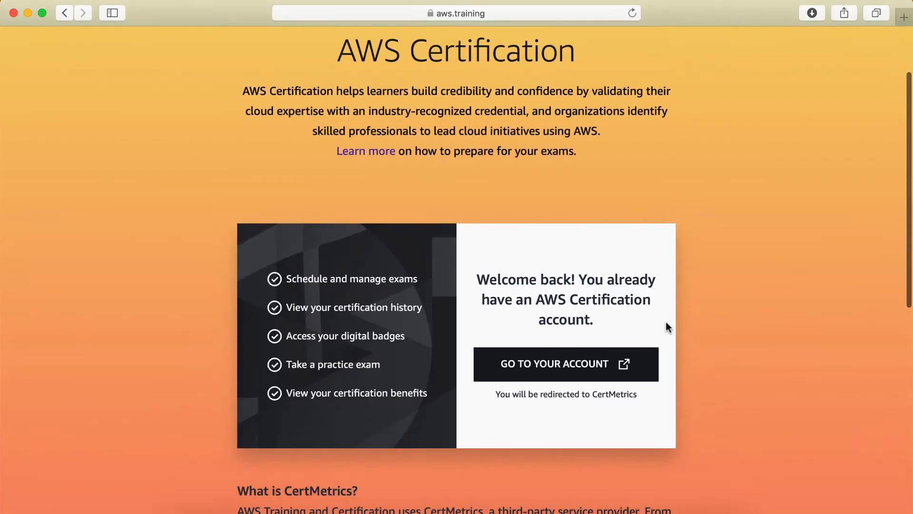
mouse_move(565, 363)
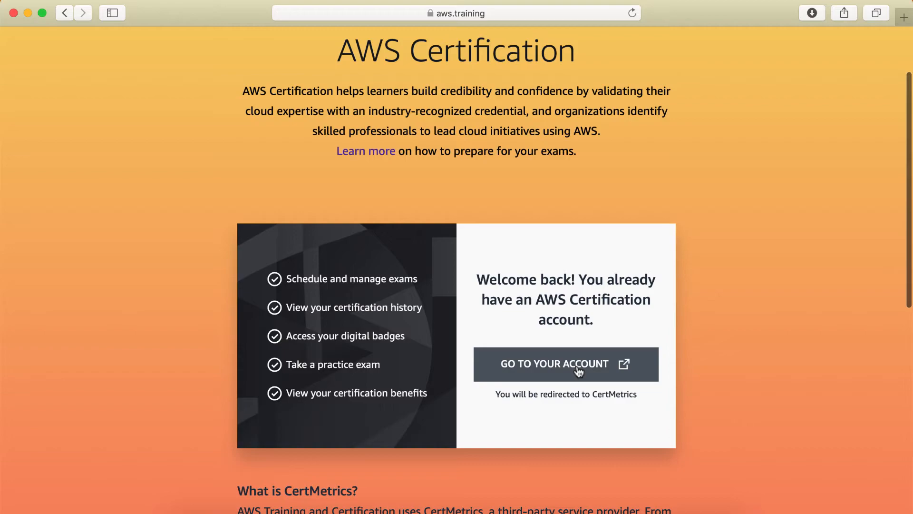
click(564, 364)
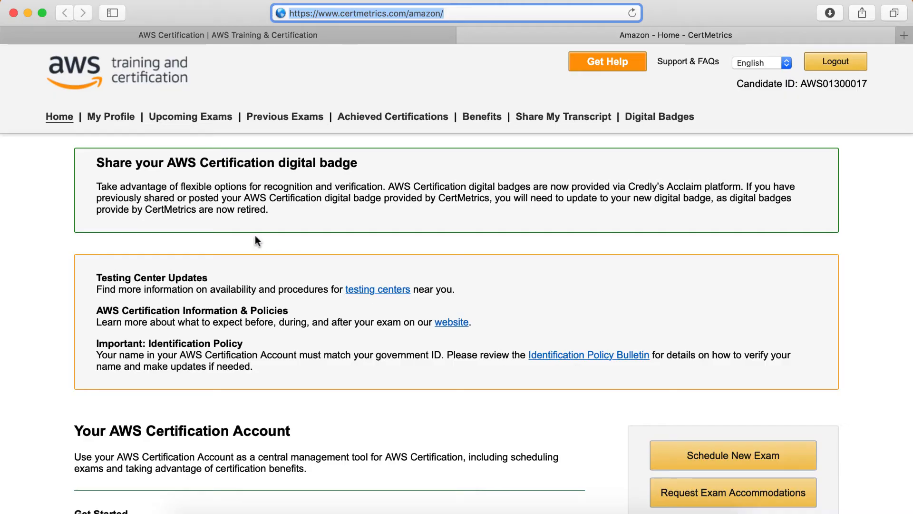
Show the Achieved Certifications list with the active Cloud Practitioner certification
scroll(down, 3)
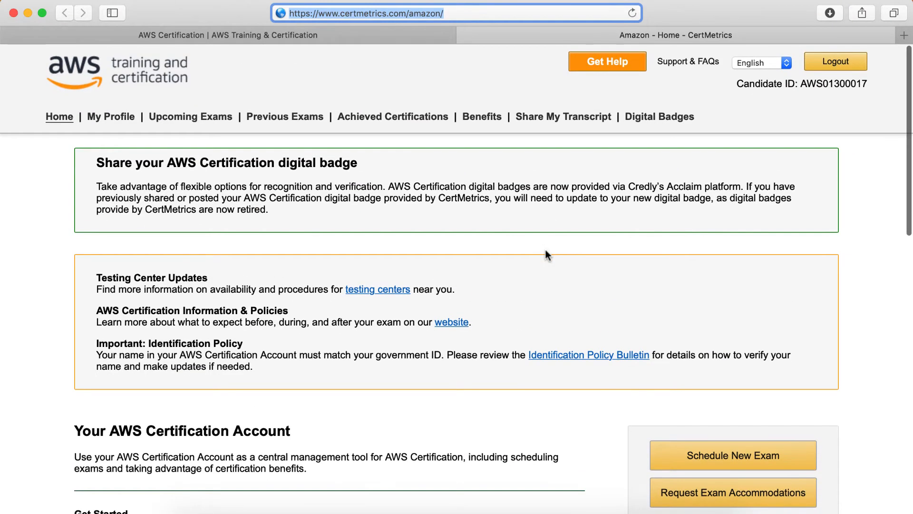
mouse_move(367, 145)
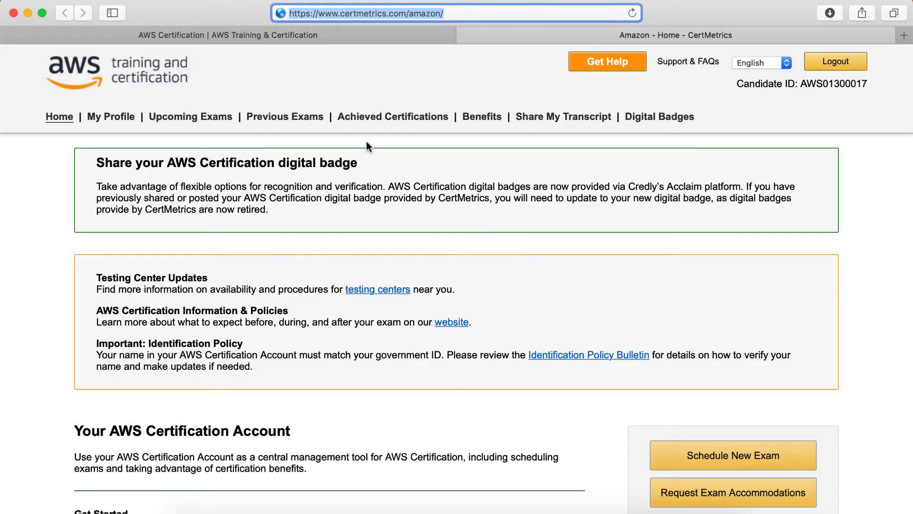
mouse_move(393, 116)
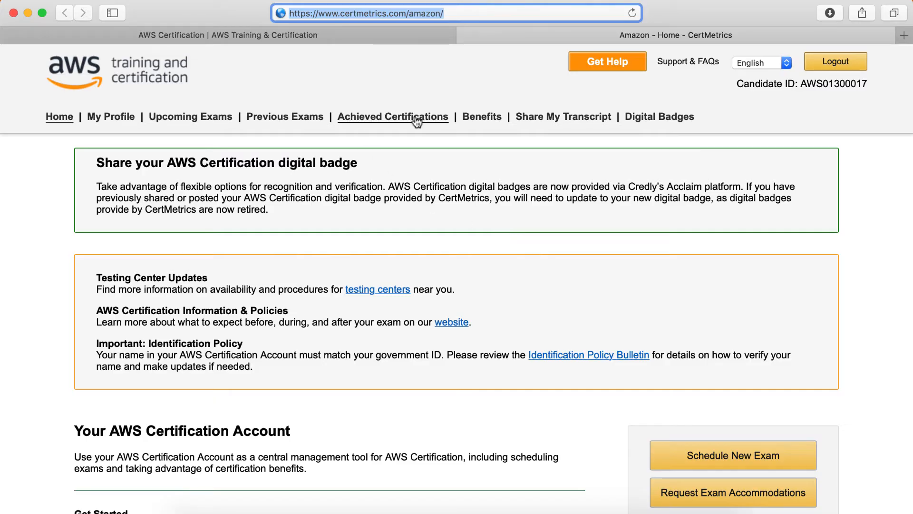
click(393, 116)
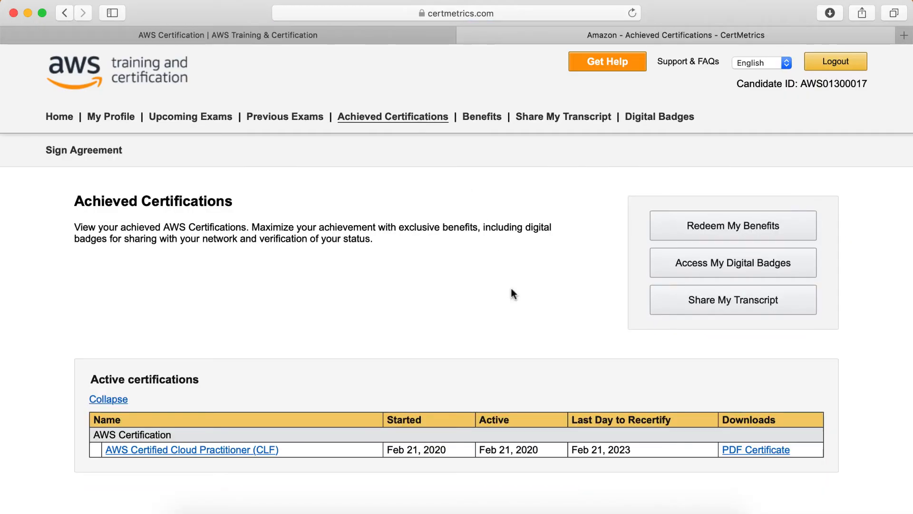
mouse_move(361, 458)
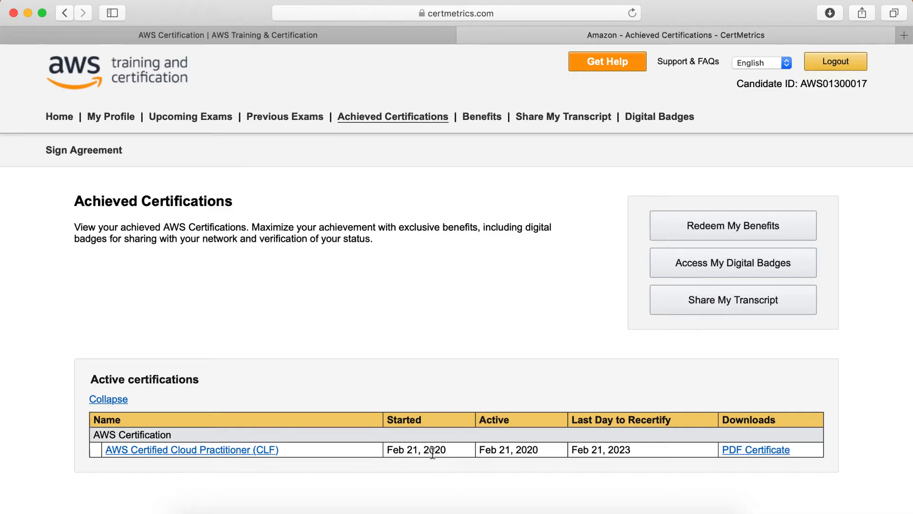
mouse_move(365, 464)
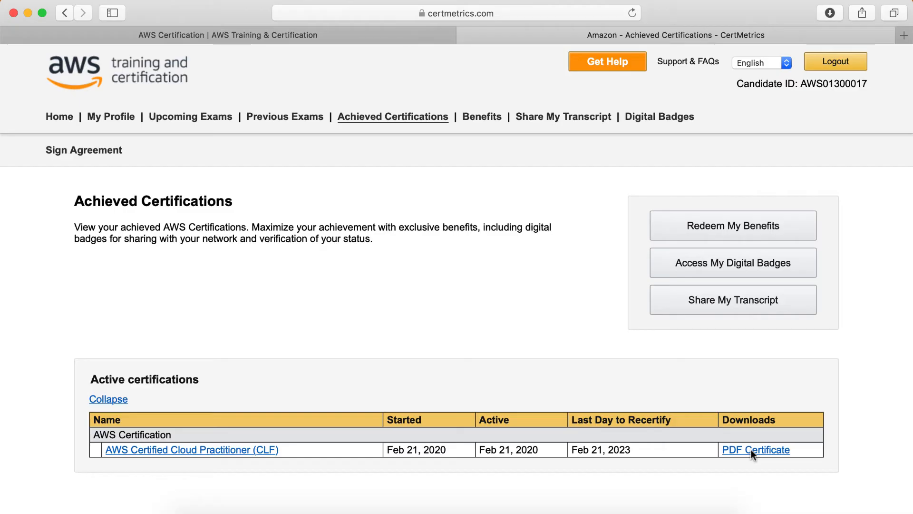
Download the Cloud Practitioner PDF certificate and open it from Safari's downloads
click(756, 449)
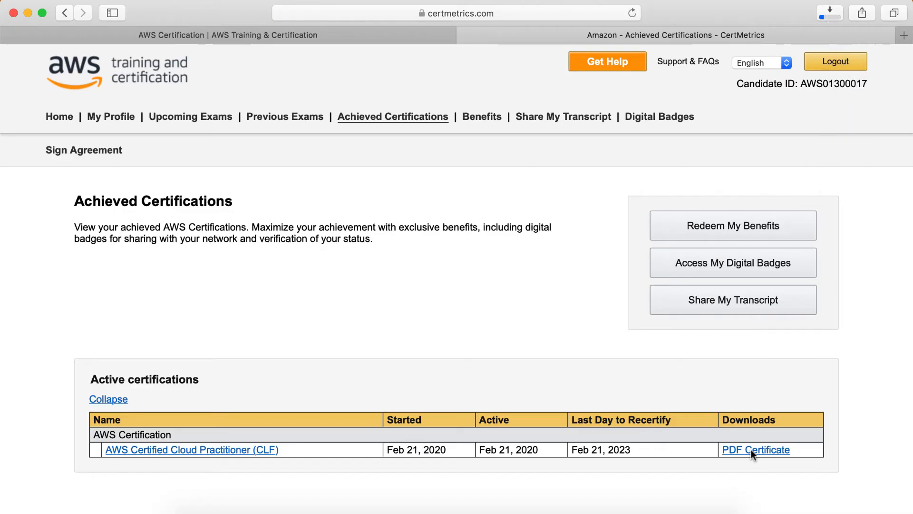
click(757, 449)
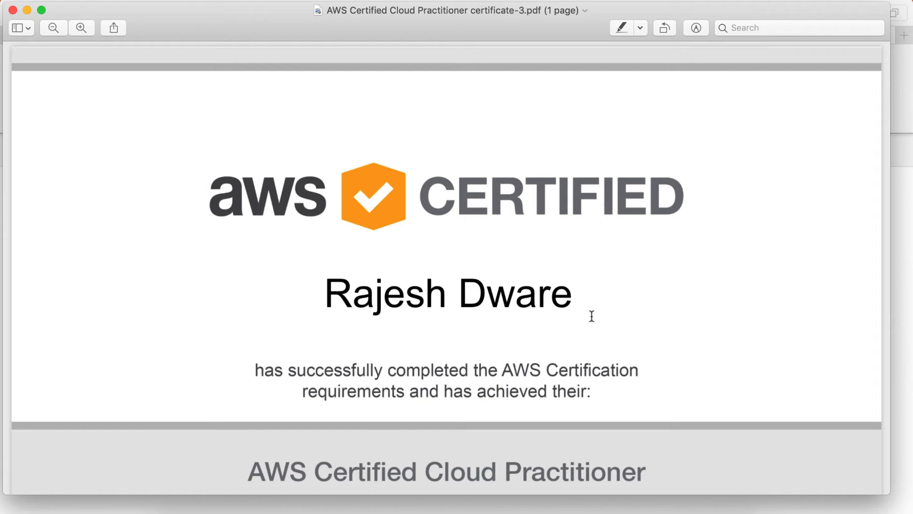
mouse_move(577, 384)
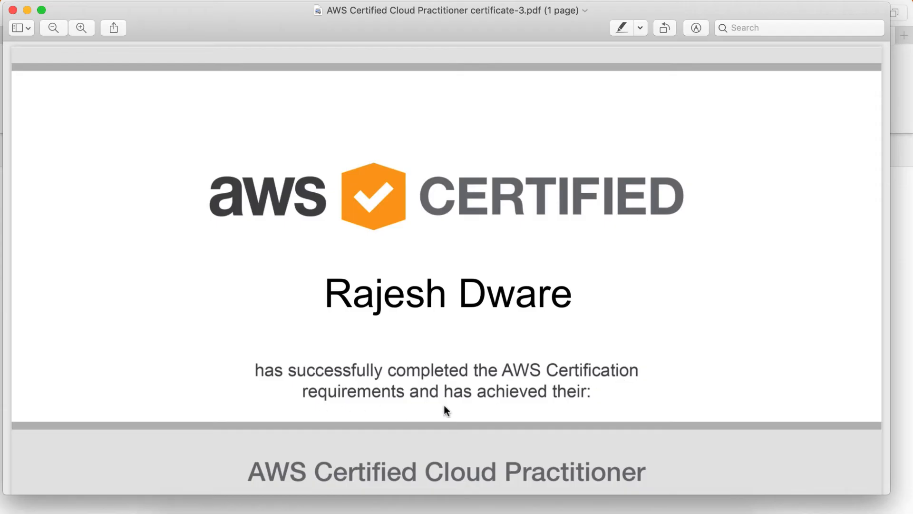
Scroll the certificate in Preview down to its issue and expiration dates
scroll(down, 3)
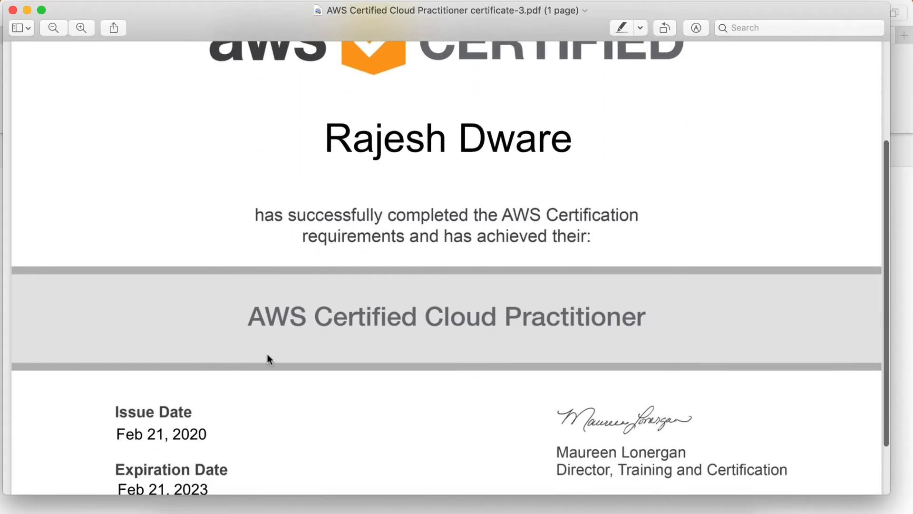
mouse_move(568, 337)
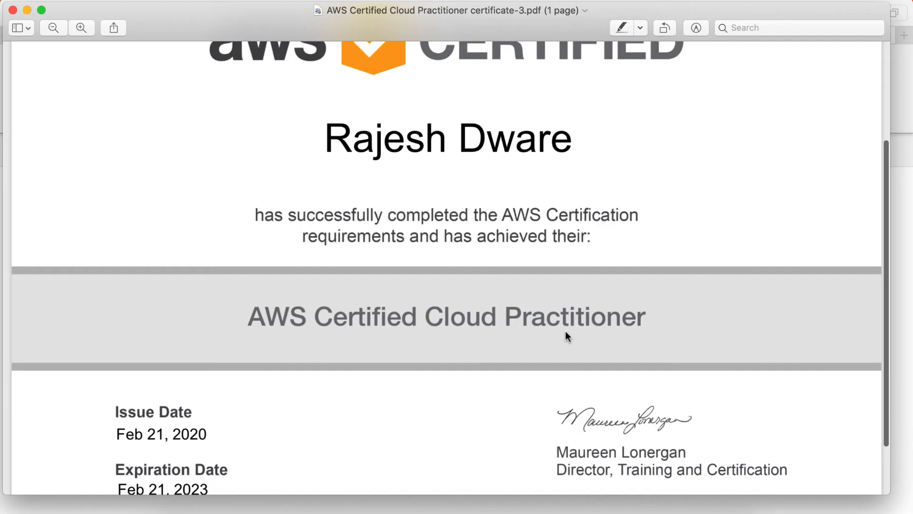
scroll(down, 3)
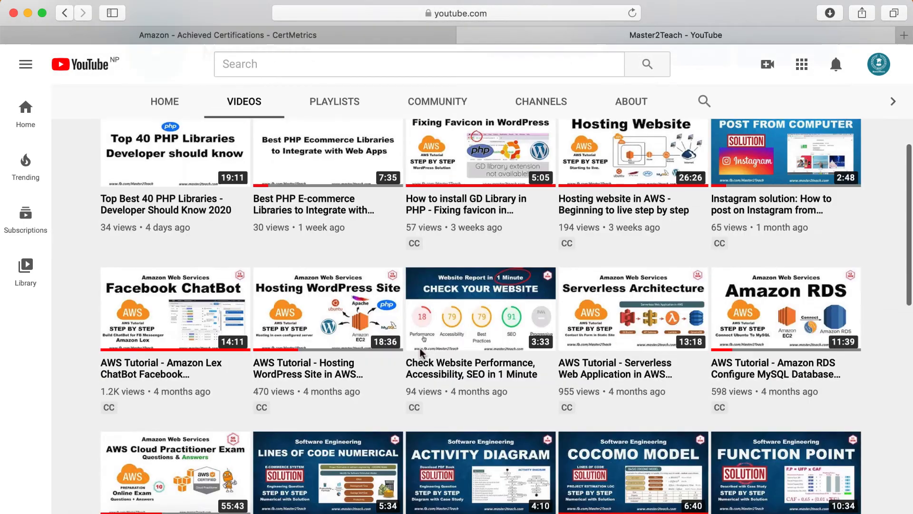
Scroll through the Master2Teach channel's videos, then return to its HOME section
scroll(down, 3)
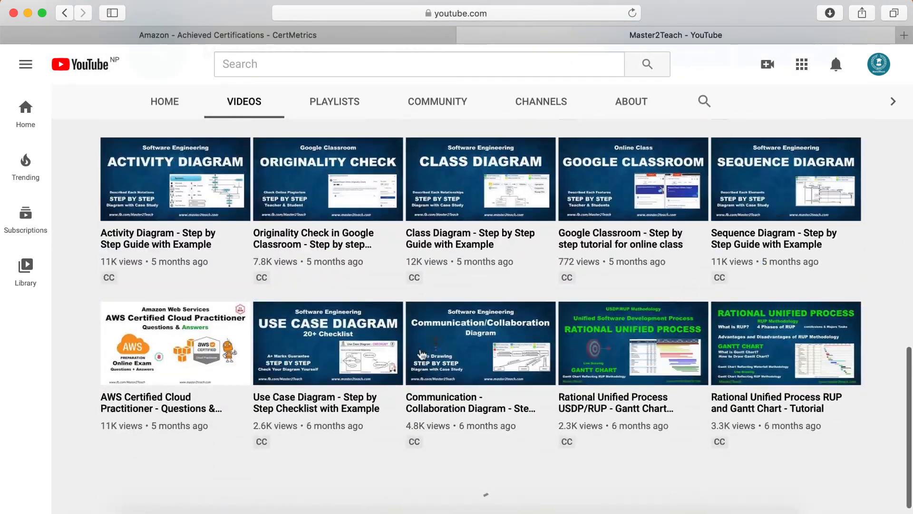
scroll(down, 3)
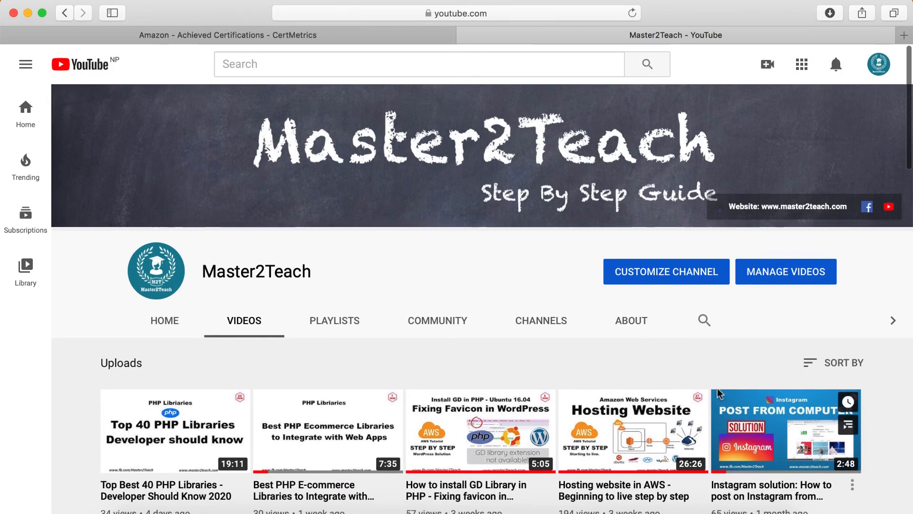
click(164, 319)
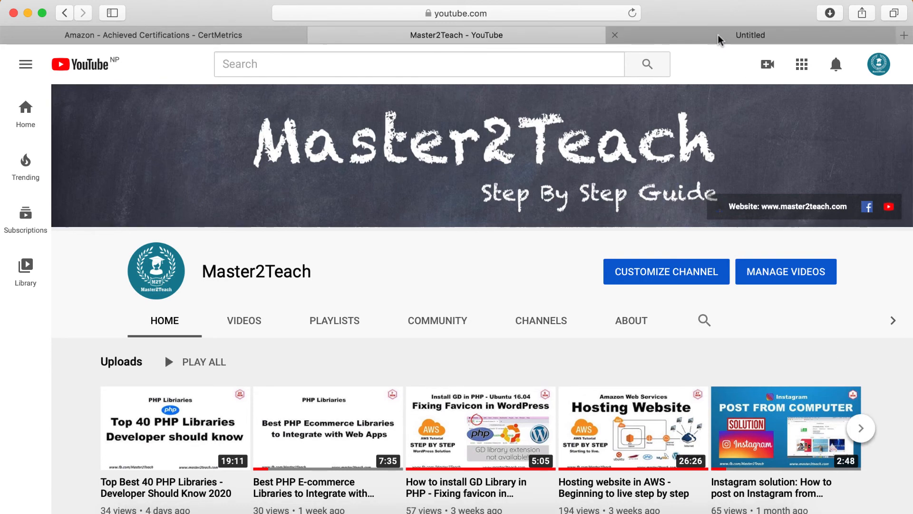
Switch to the master2teach.com tab and reveal its AWS menu topics
click(751, 35)
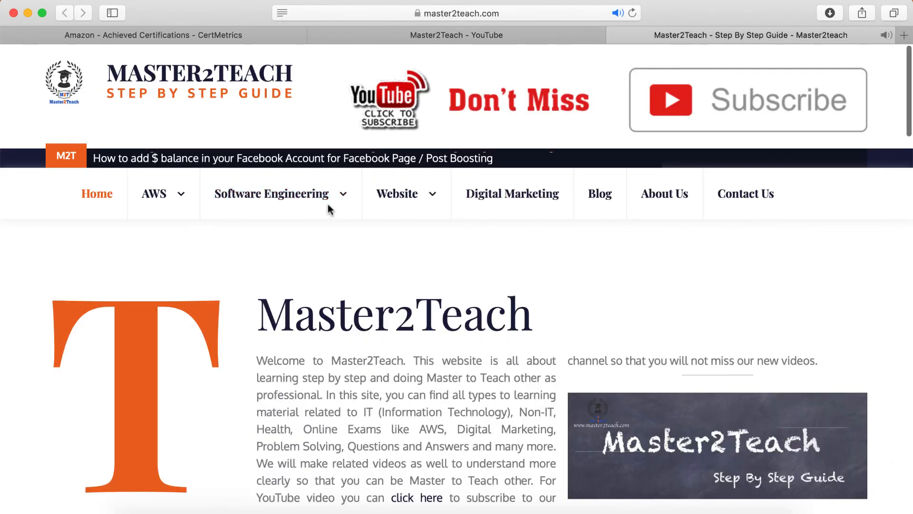
click(154, 193)
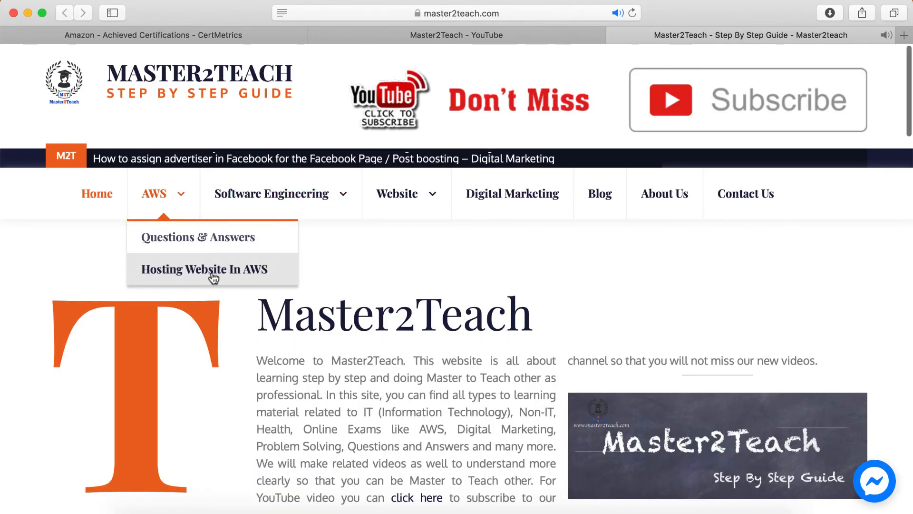